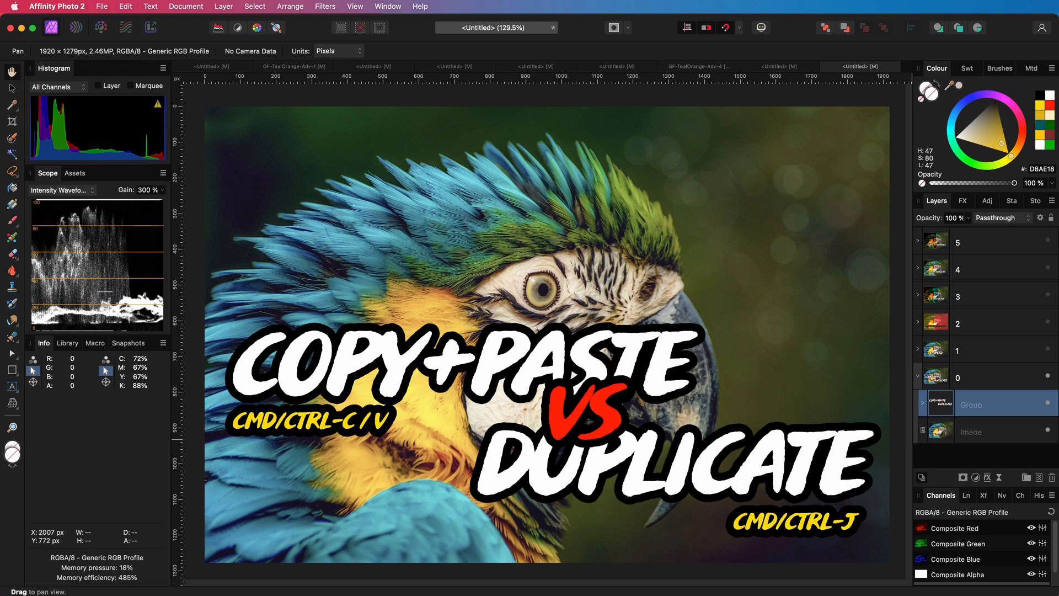
{"action": "mouse_move", "coordinate": [621, 304]}
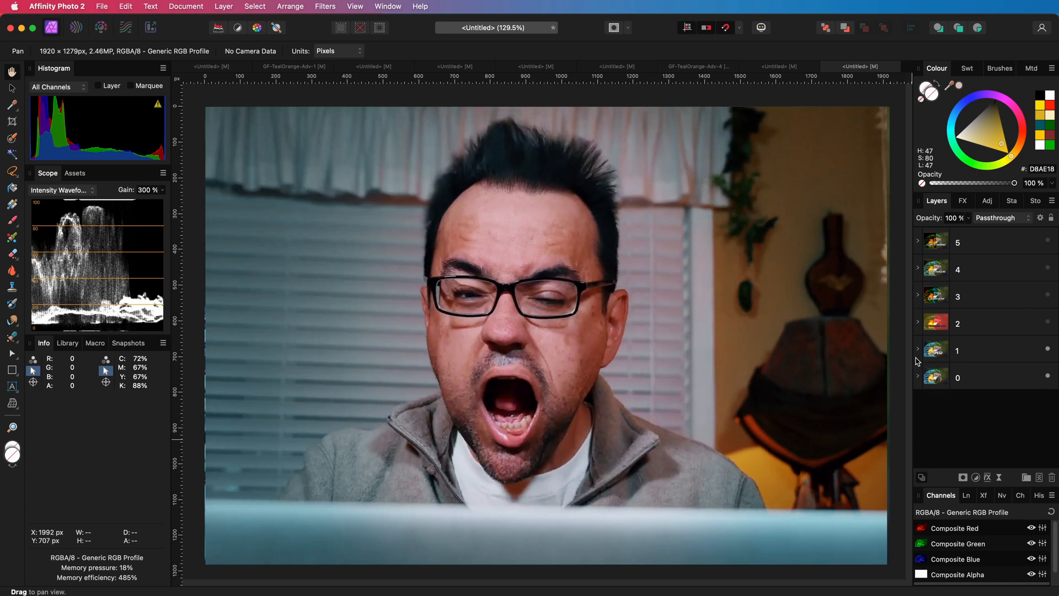
Step: Expand group 1 and duplicate its parrot Image layer with Cmd+J after a copy attempt
{"action": "left_click", "coordinate": [917, 350]}
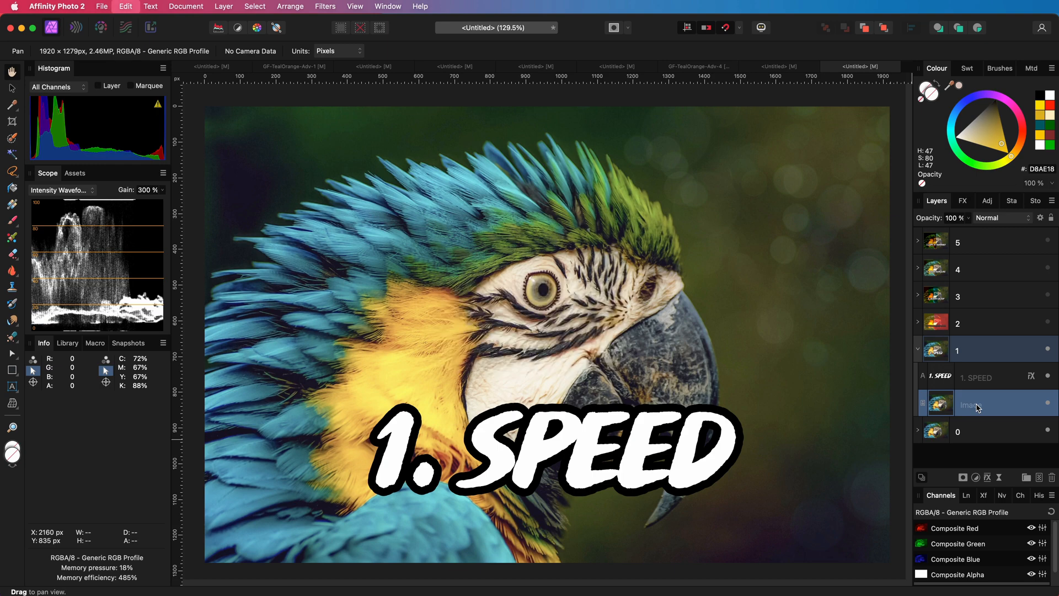
{"action": "key", "text": "cmd"}
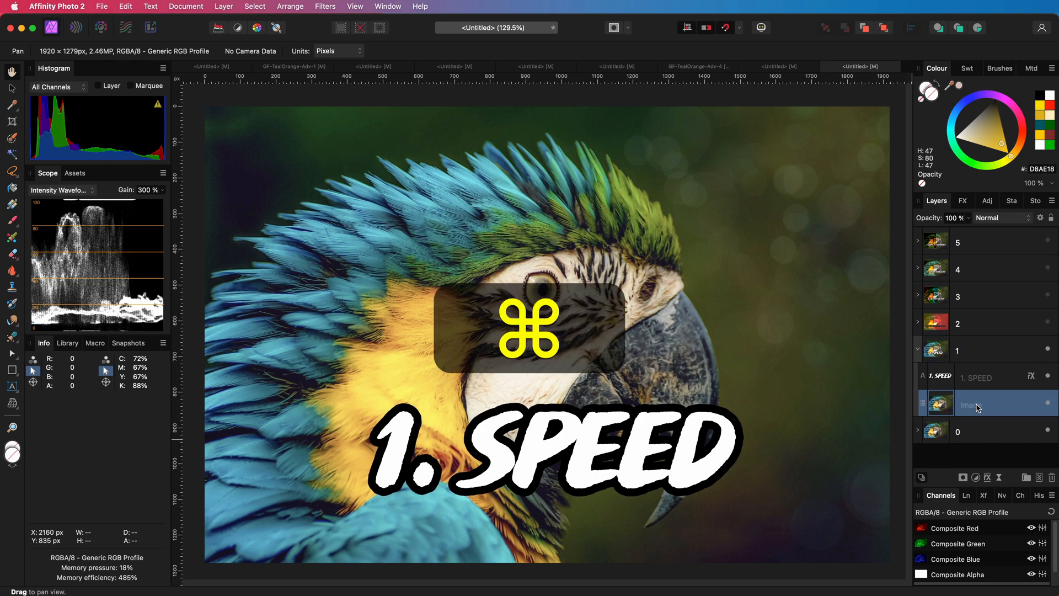
{"action": "key", "text": "cmd+j"}
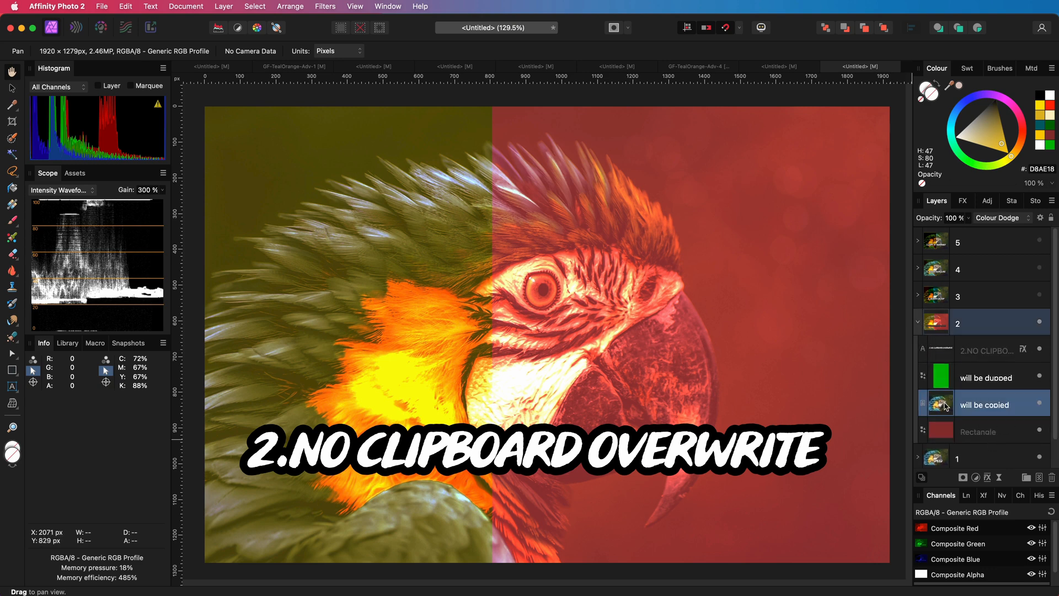
Step: Duplicate the green 'will be dupped' rectangle with Cmd+J, turning the parrot's left half green
{"action": "key", "text": "cmd"}
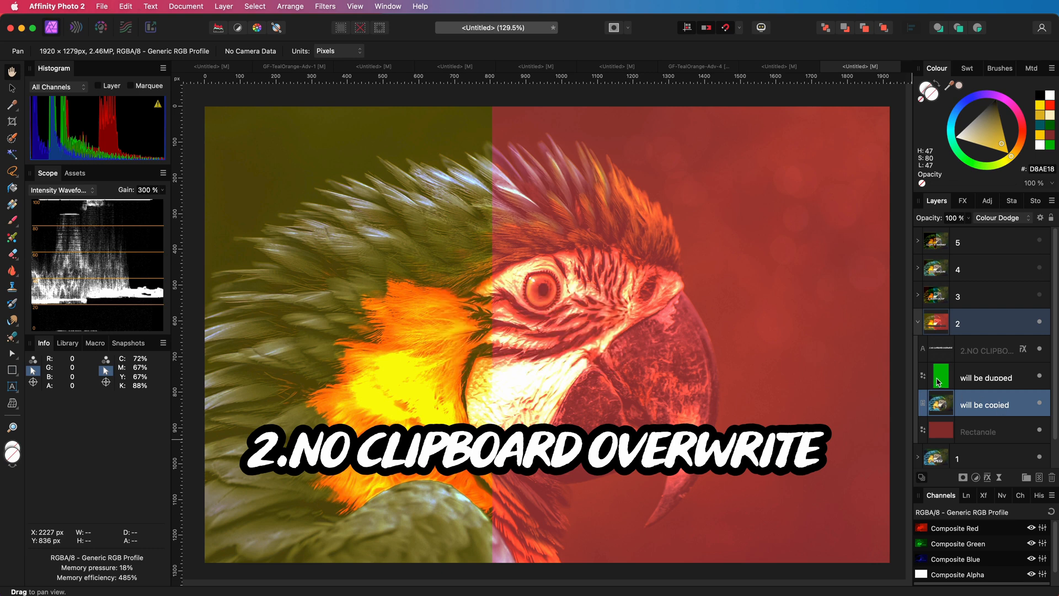
{"action": "key", "text": "cmd+j"}
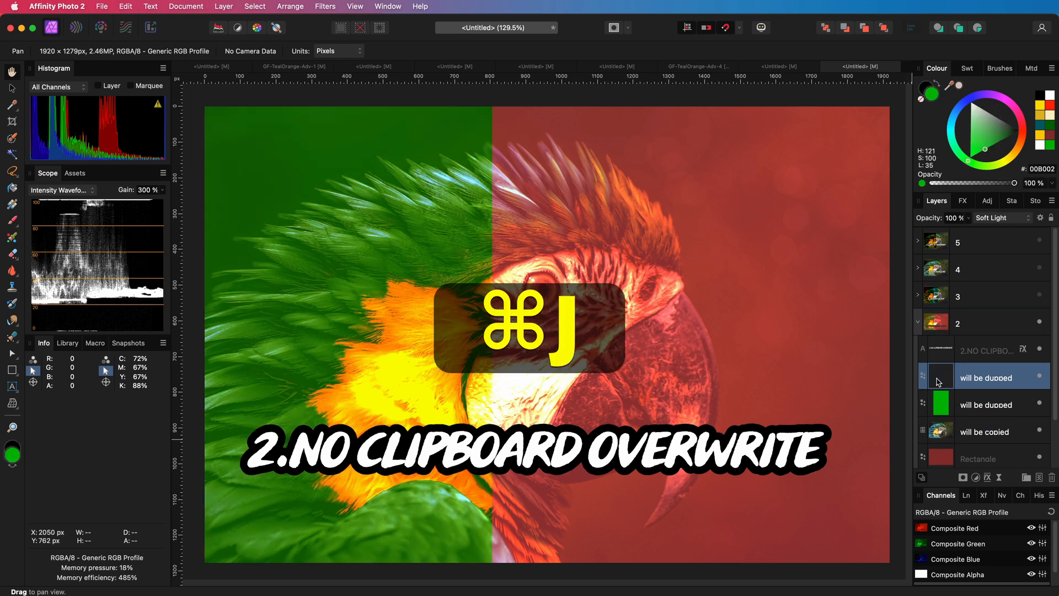
{"action": "key", "text": "cmd+j"}
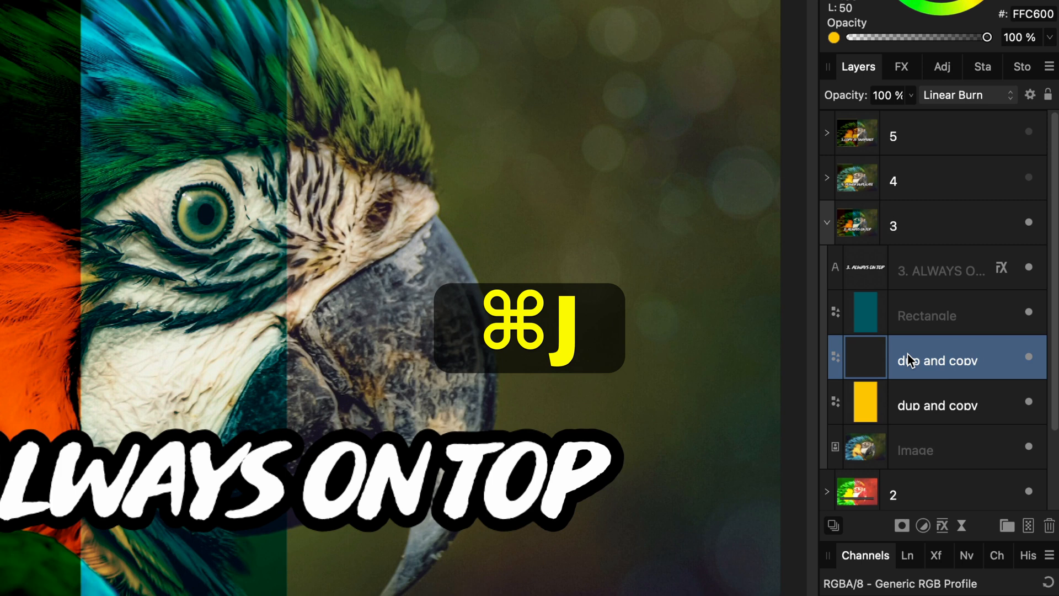
Step: Undo the 'dup and copy' duplicate, then paste the copied yellow rectangle into group 3
{"action": "key", "text": "cmd+z"}
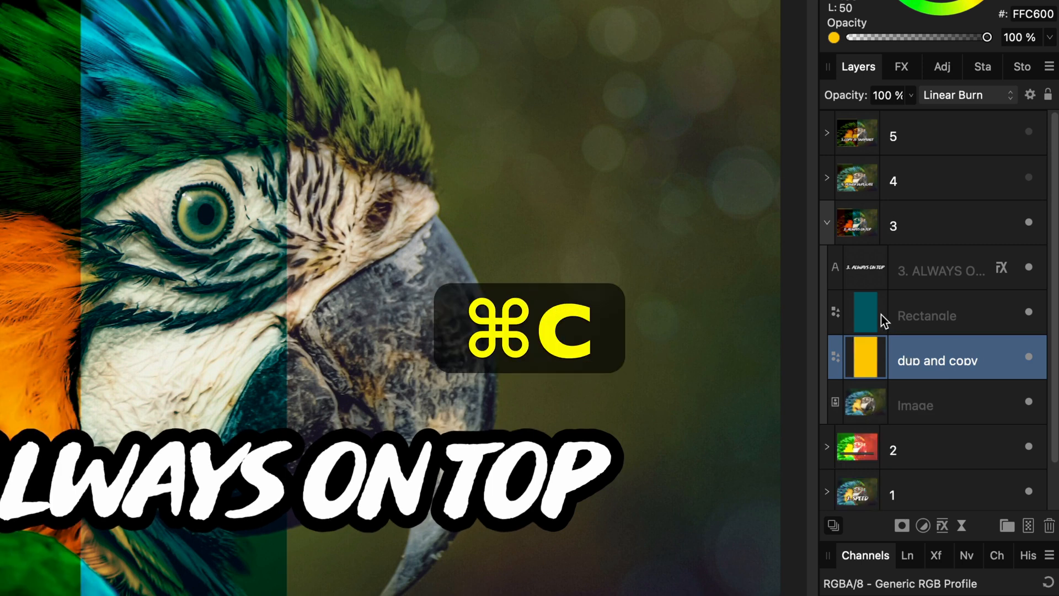
{"action": "key", "text": "cmd+v"}
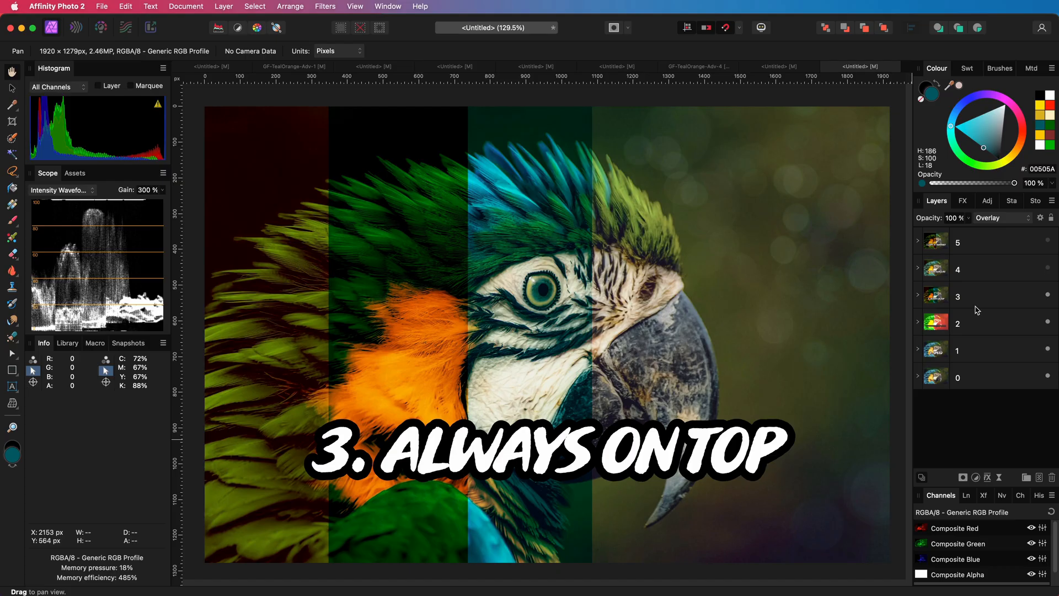
Step: Select group 4's target rectangle and repeat Cmd+J to step evenly offset copies across the parrot
{"action": "left_click", "coordinate": [917, 269]}
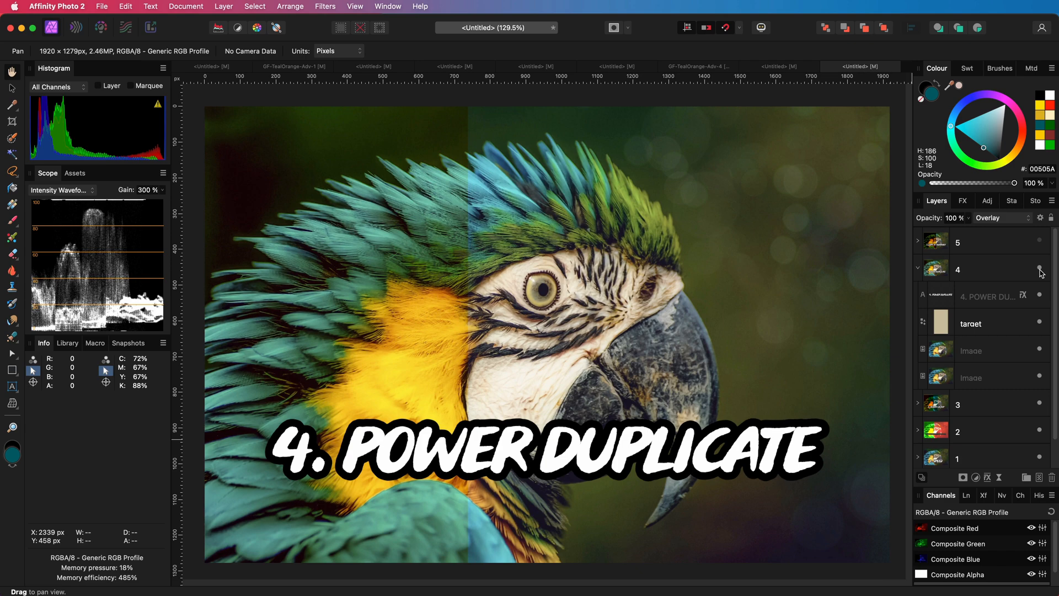
{"action": "left_click", "coordinate": [971, 324]}
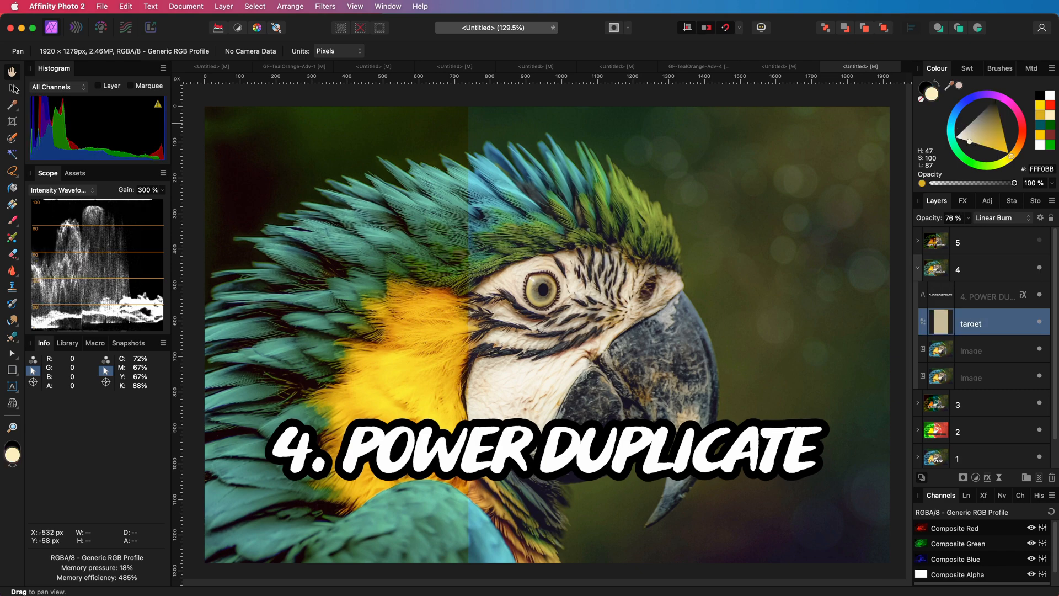
{"action": "key", "text": "cmd+j"}
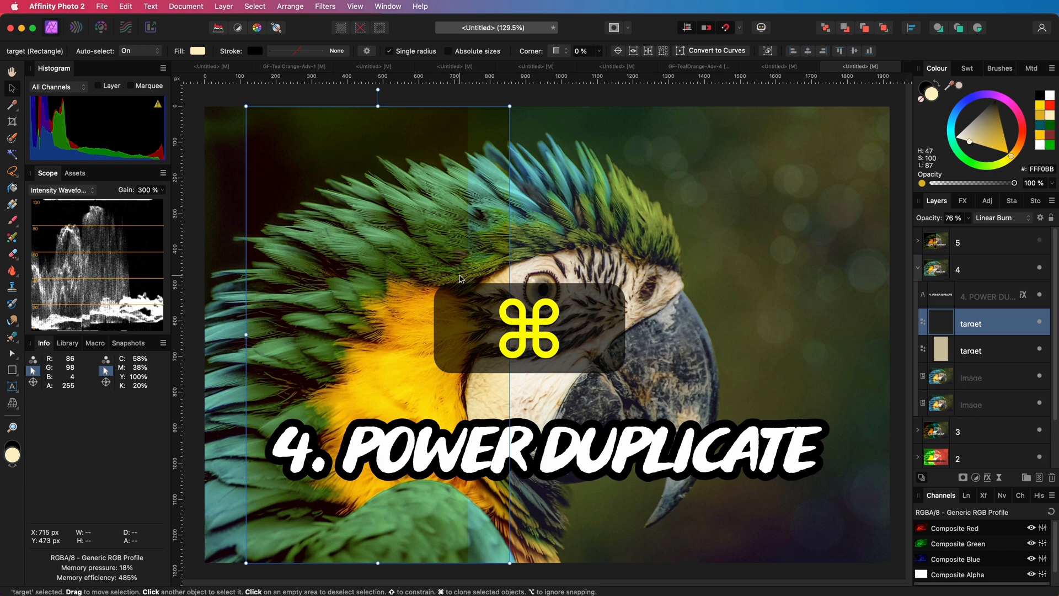
{"action": "key", "text": "cmd+j"}
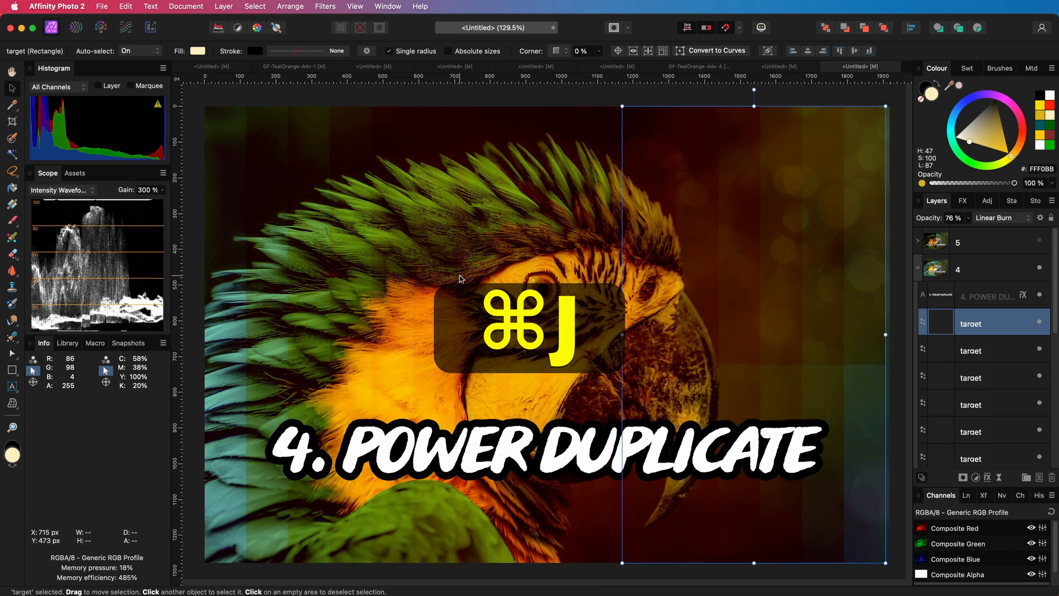
{"action": "key", "text": "cmd+j"}
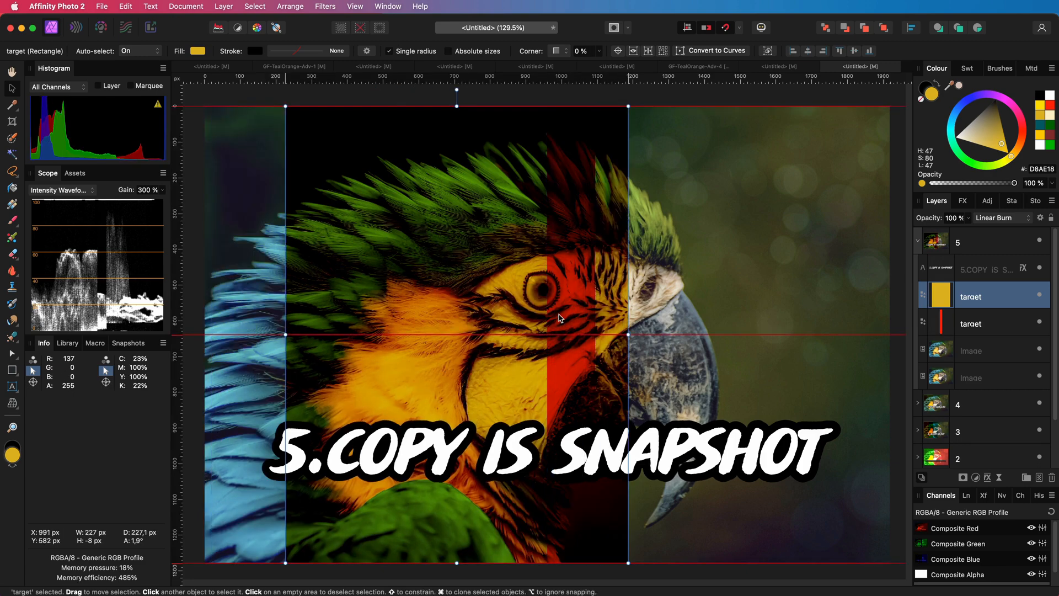
Step: Paste the copied yellow target rectangle twice into group 5 and select the parrot image layer
{"action": "key", "text": "cmd+v"}
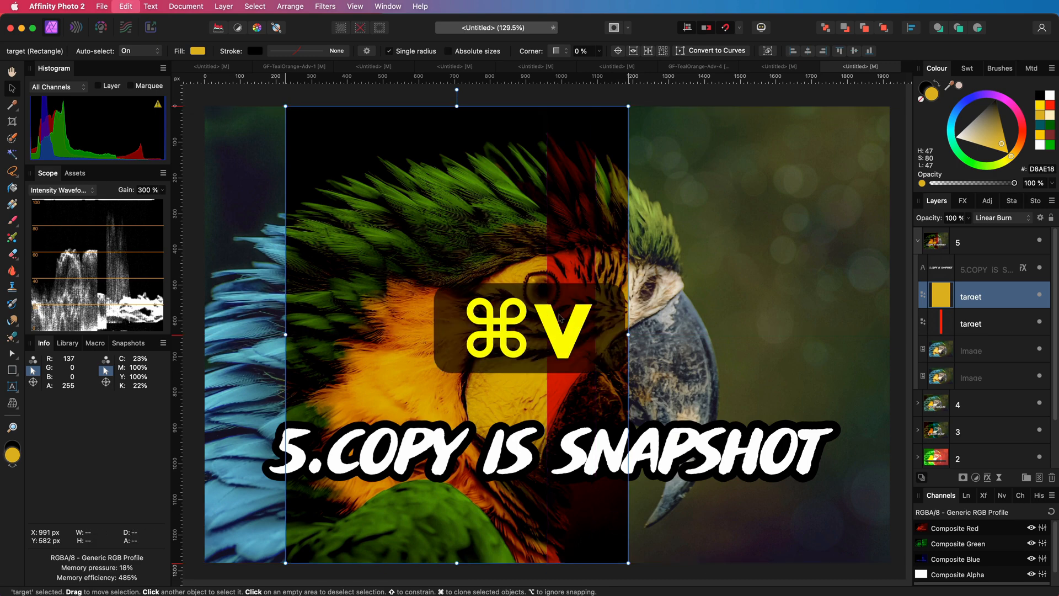
{"action": "key", "text": "cmd+v"}
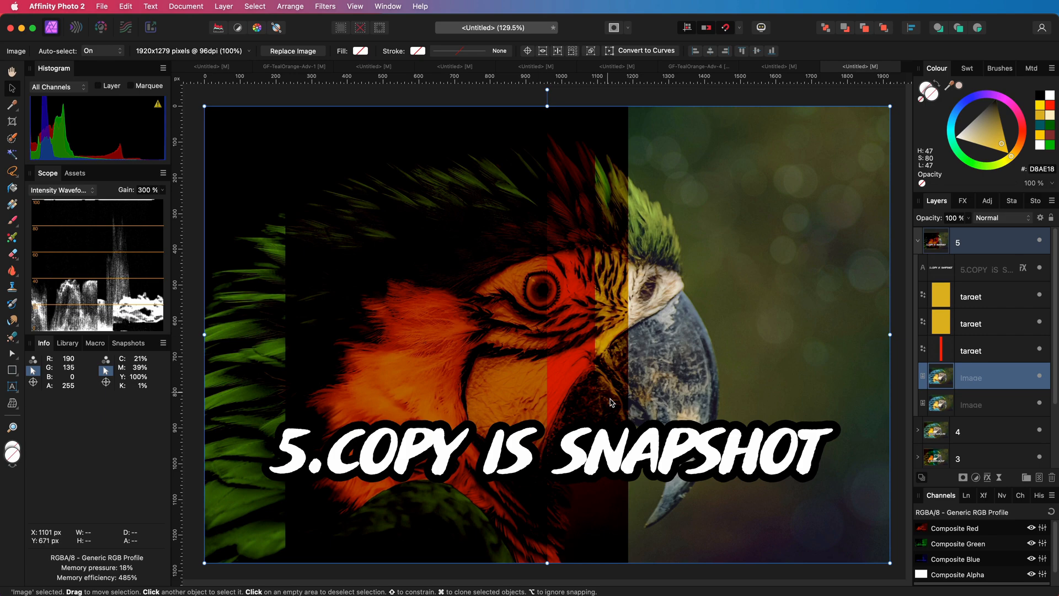
{"action": "left_click", "coordinate": [971, 296]}
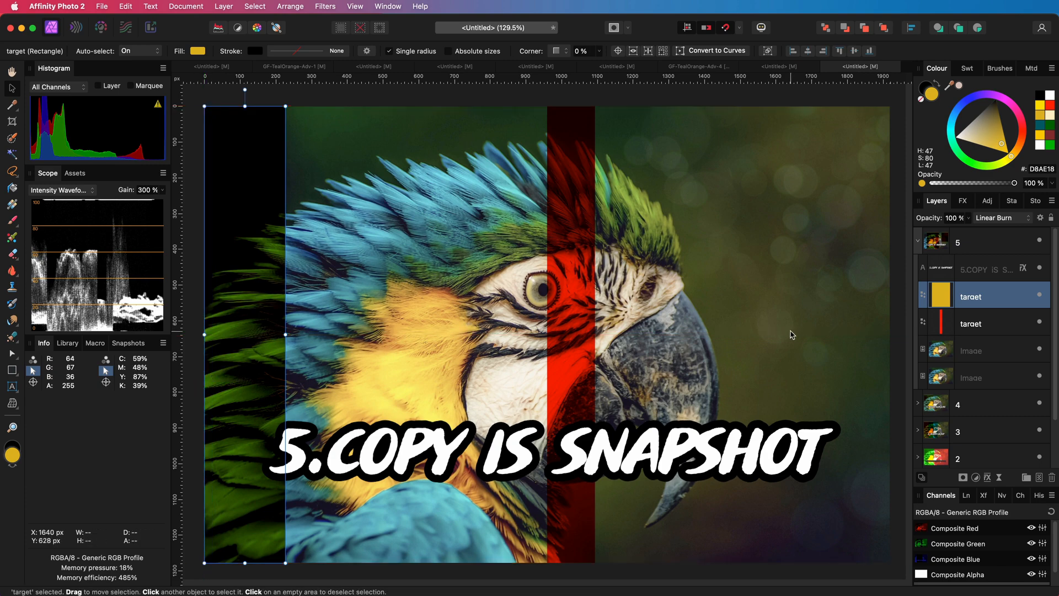
Step: Paste another dark target rectangle and drag it over the parrot's beak
{"action": "key", "text": "cmd+v"}
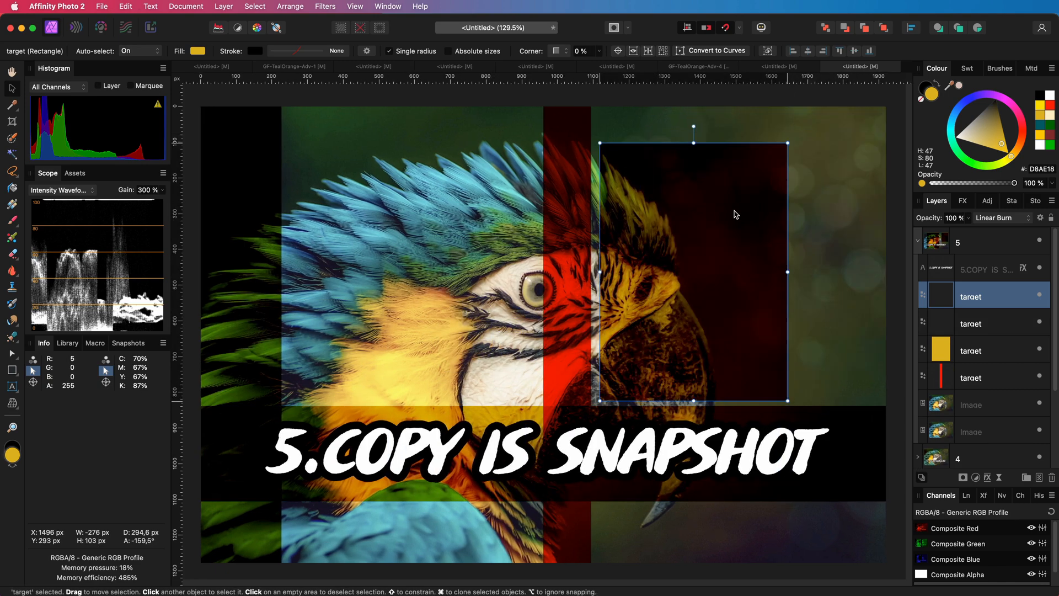
{"action": "left_click_drag", "start_coordinate": [692, 271], "coordinate": [653, 297]}
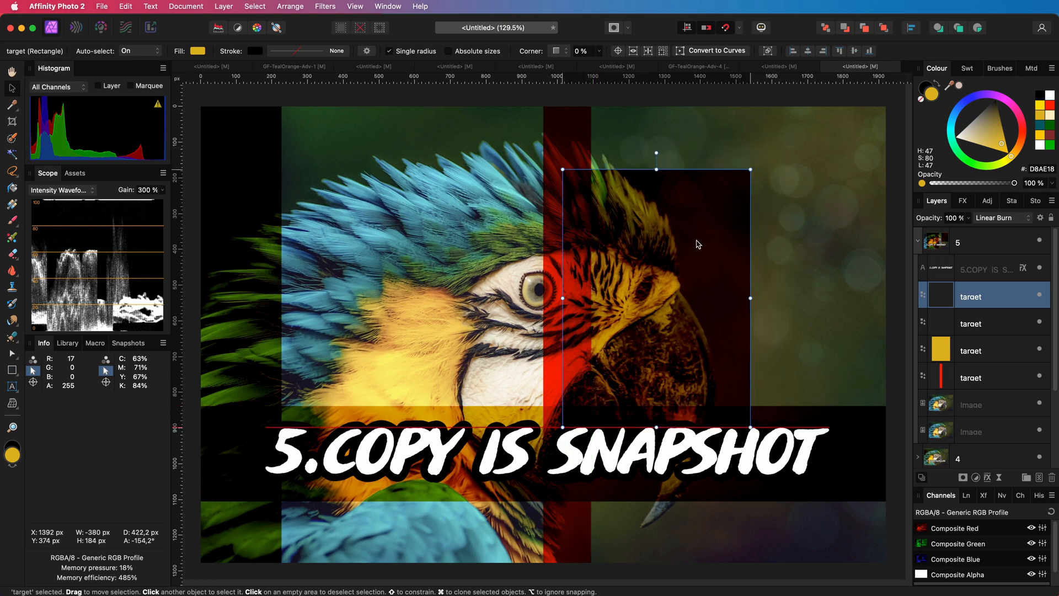